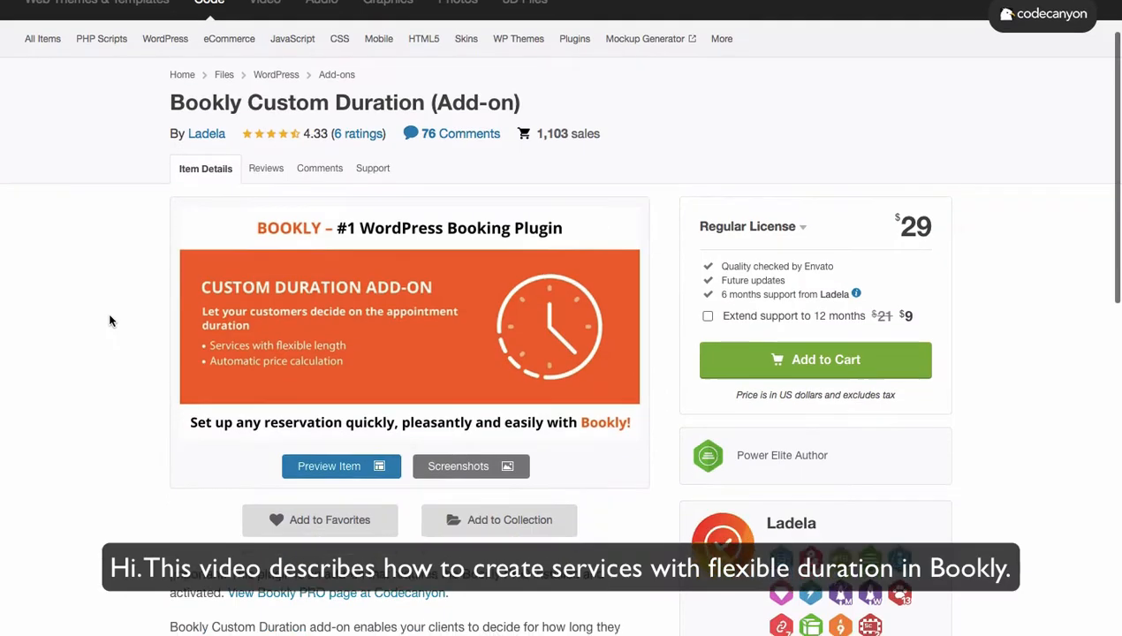
Step: Book a 1 h 30 min Spa Procedures Massage on the booking form and continue
{"action": "scroll", "scroll_direction": "down", "scroll_amount": 3}
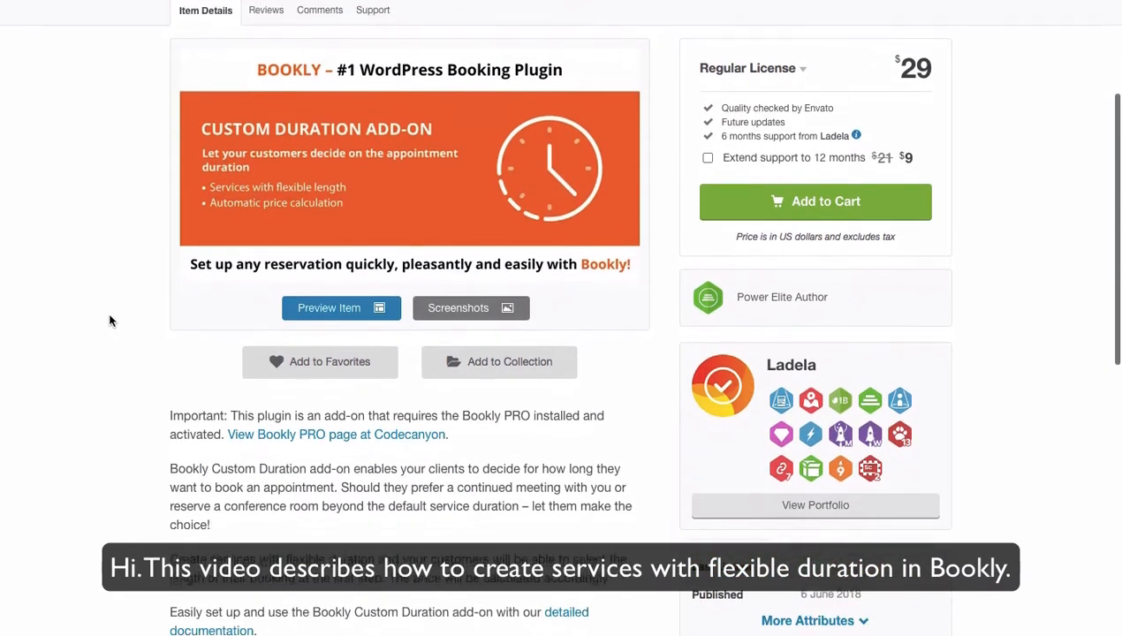
{"action": "scroll", "scroll_direction": "down", "scroll_amount": 3}
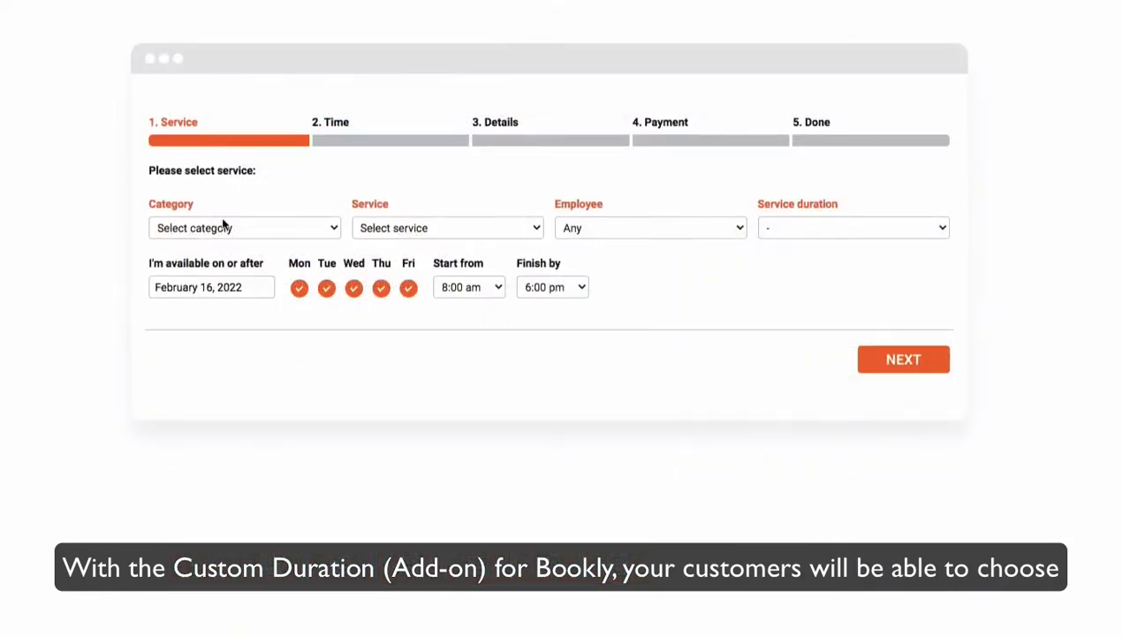
{"action": "left_click", "coordinate": [446, 228]}
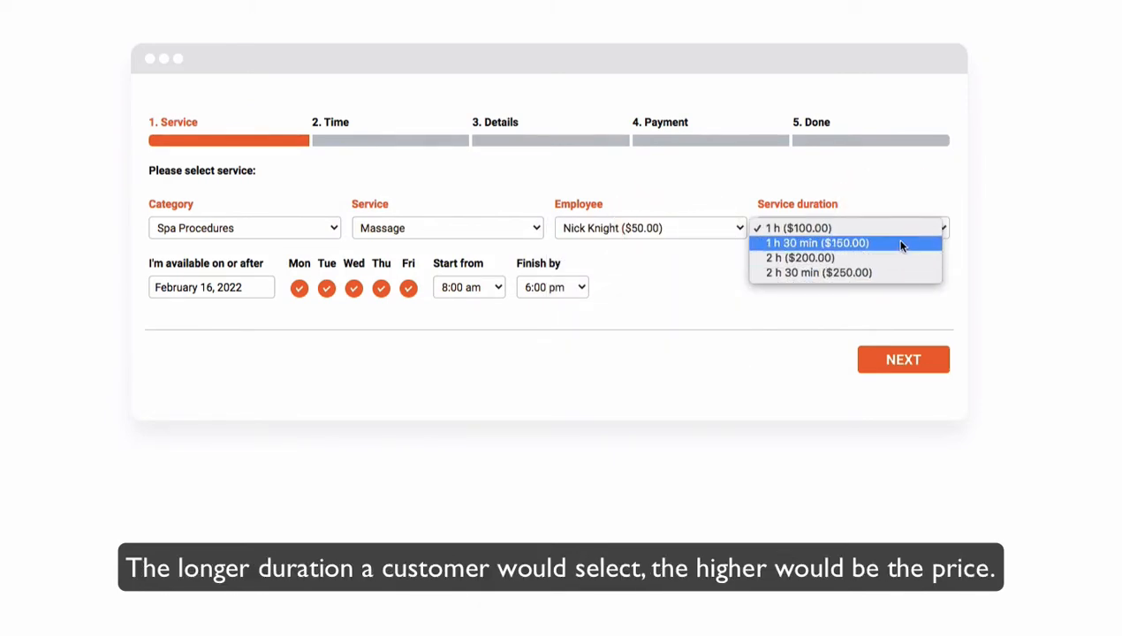
{"action": "left_click", "coordinate": [814, 243]}
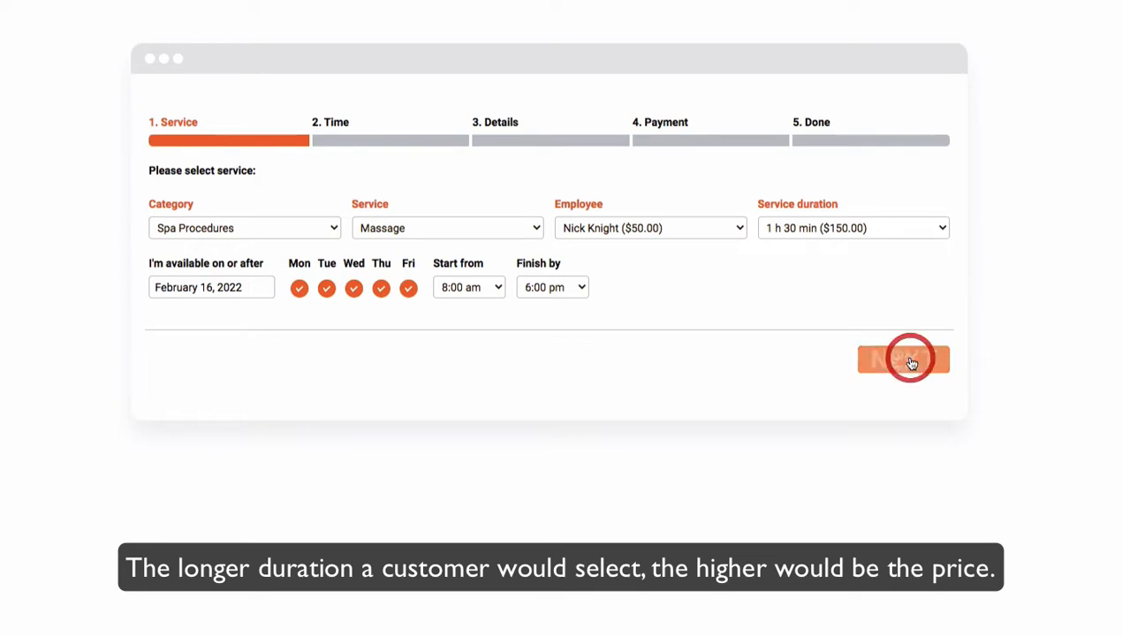
{"action": "left_click", "coordinate": [903, 359]}
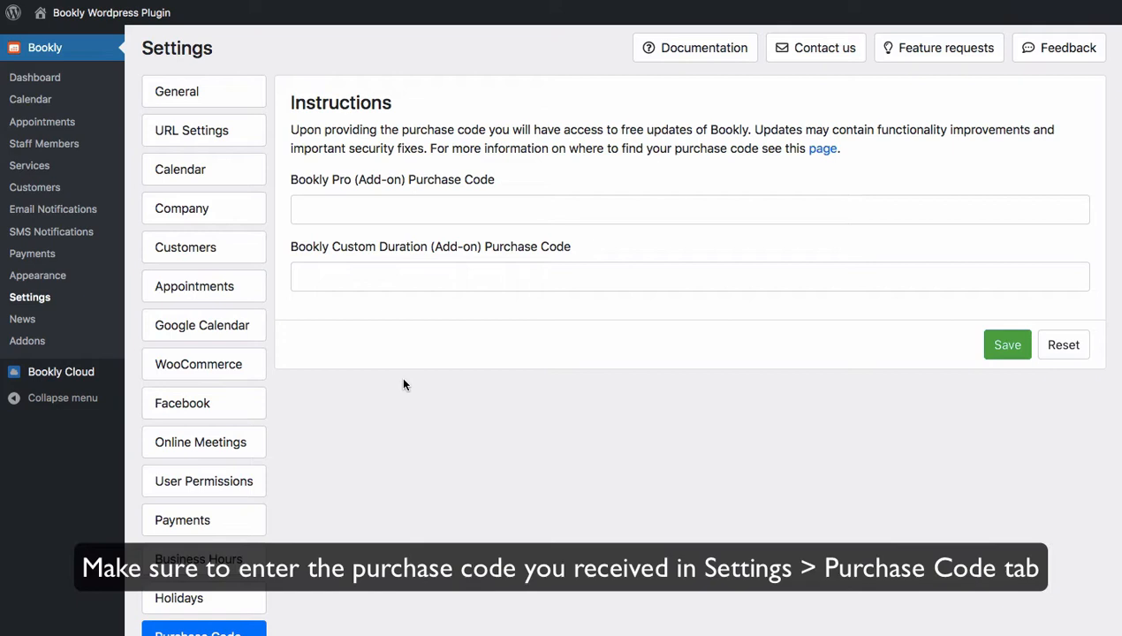
Step: Focus the Custom Duration purchase code field, then go to the Services list
{"action": "left_click", "coordinate": [402, 276]}
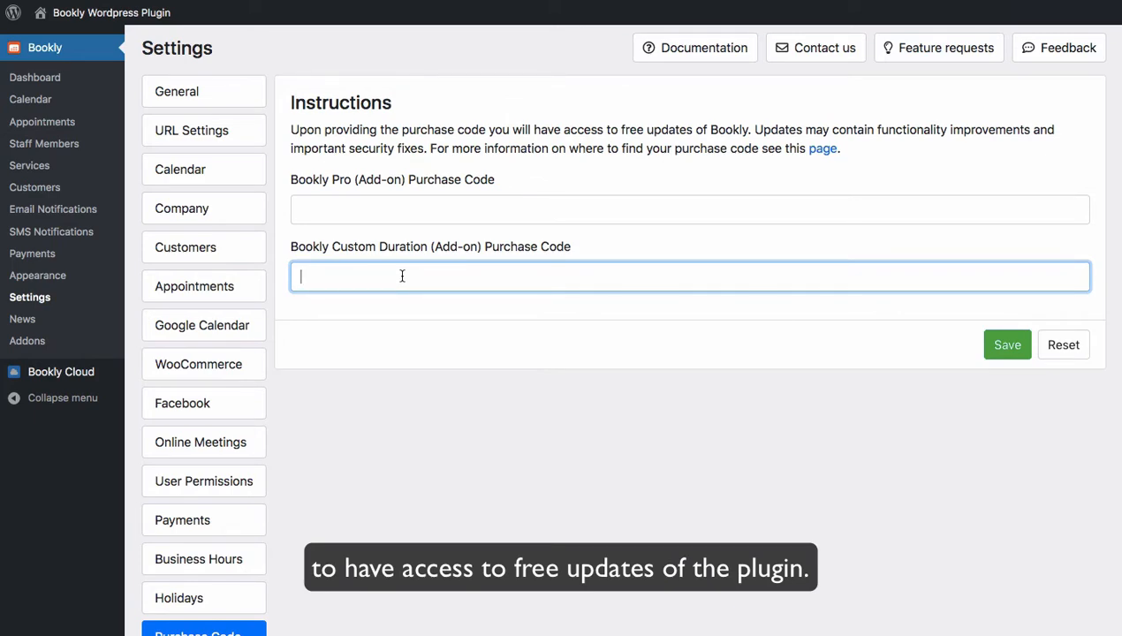
{"action": "left_click", "coordinate": [30, 165]}
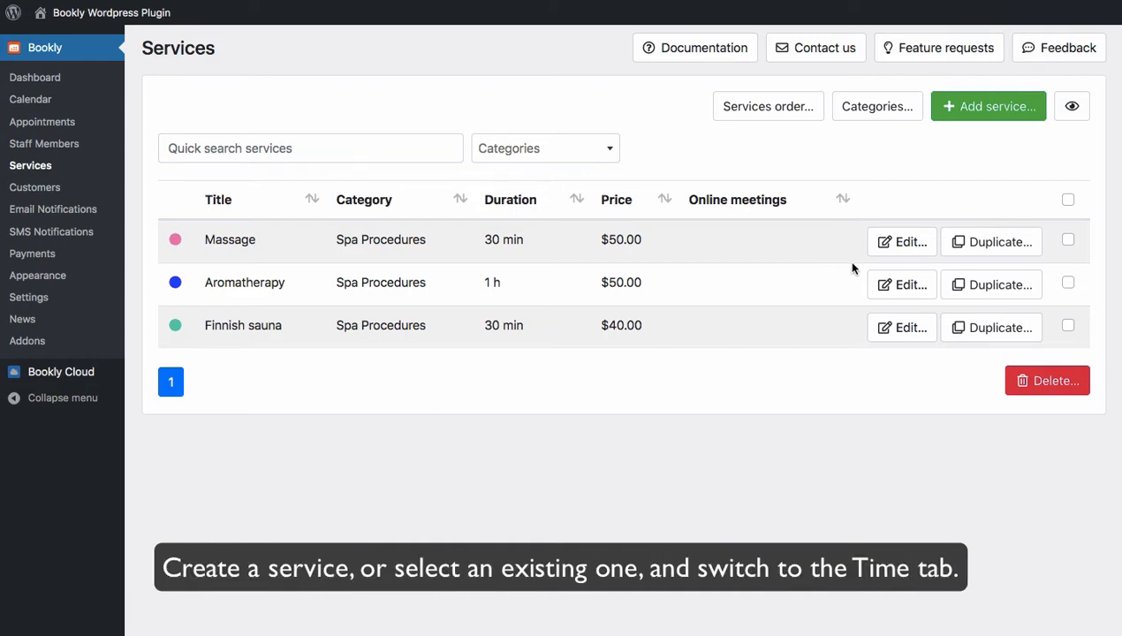
Step: Review Massage's Time tab: Custom duration with 30 min units, then open General settings
{"action": "left_click", "coordinate": [902, 241]}
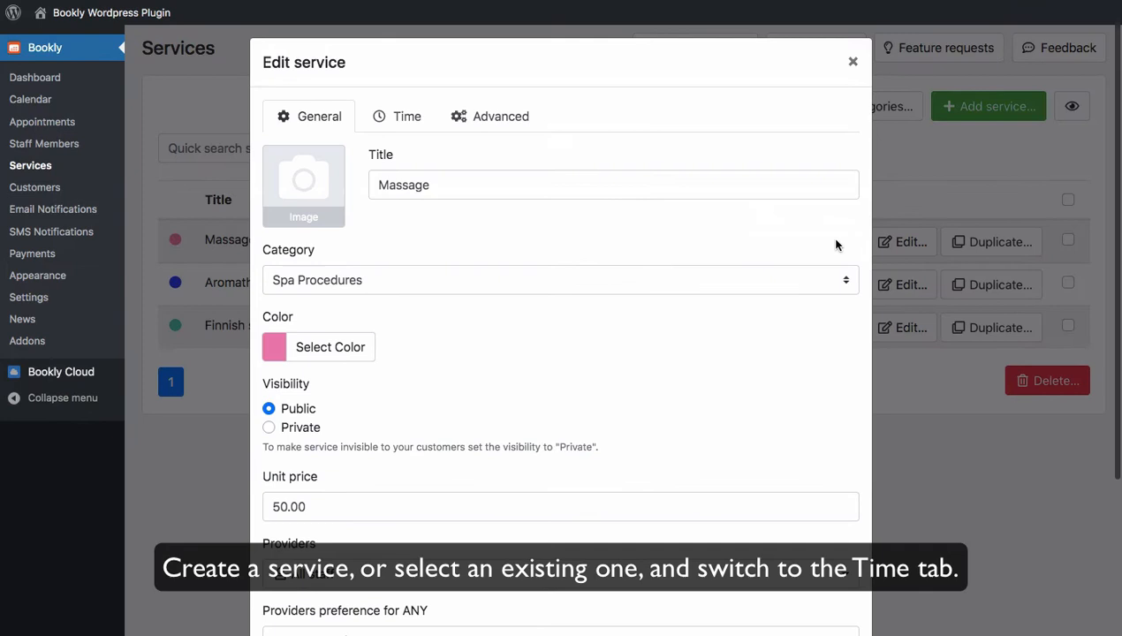
{"action": "left_click", "coordinate": [396, 116]}
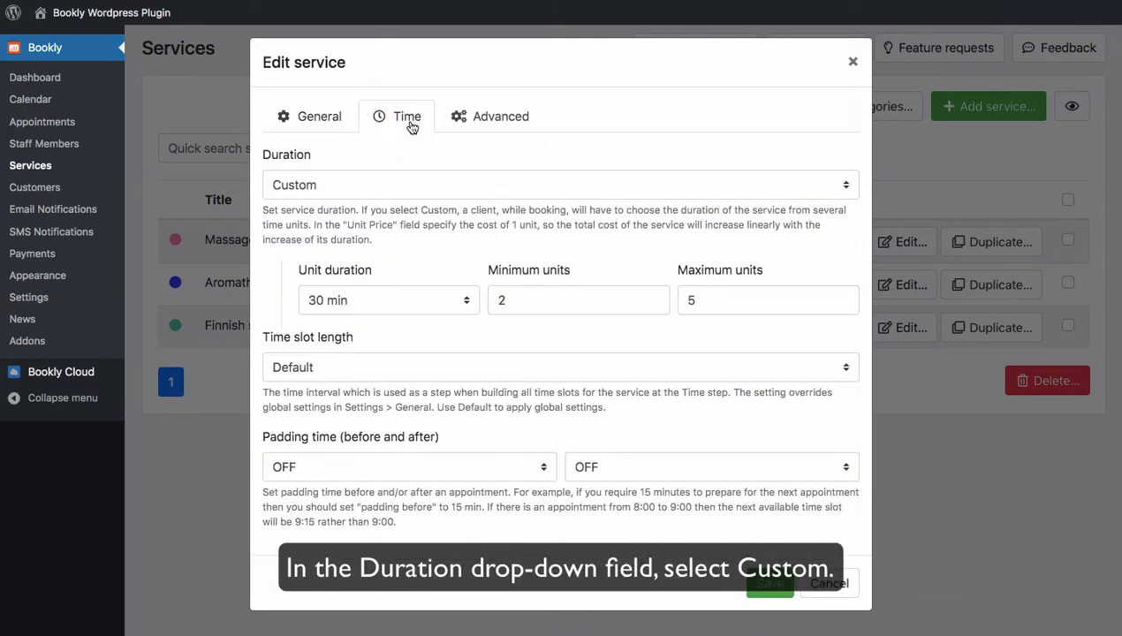
{"action": "left_click", "coordinate": [559, 185]}
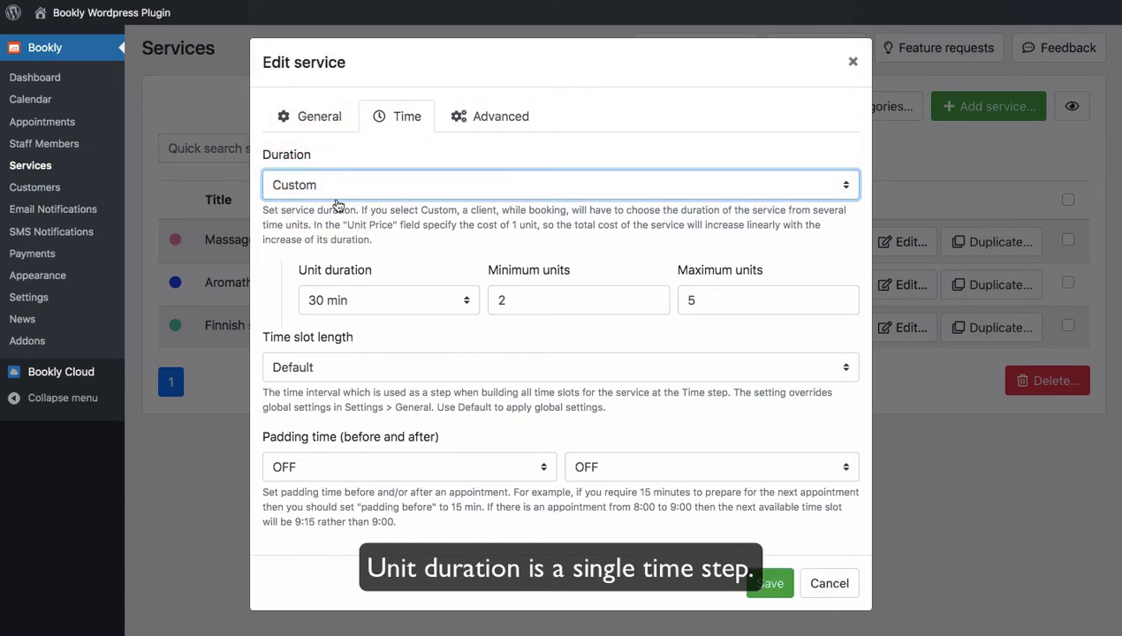
{"action": "left_click", "coordinate": [387, 299]}
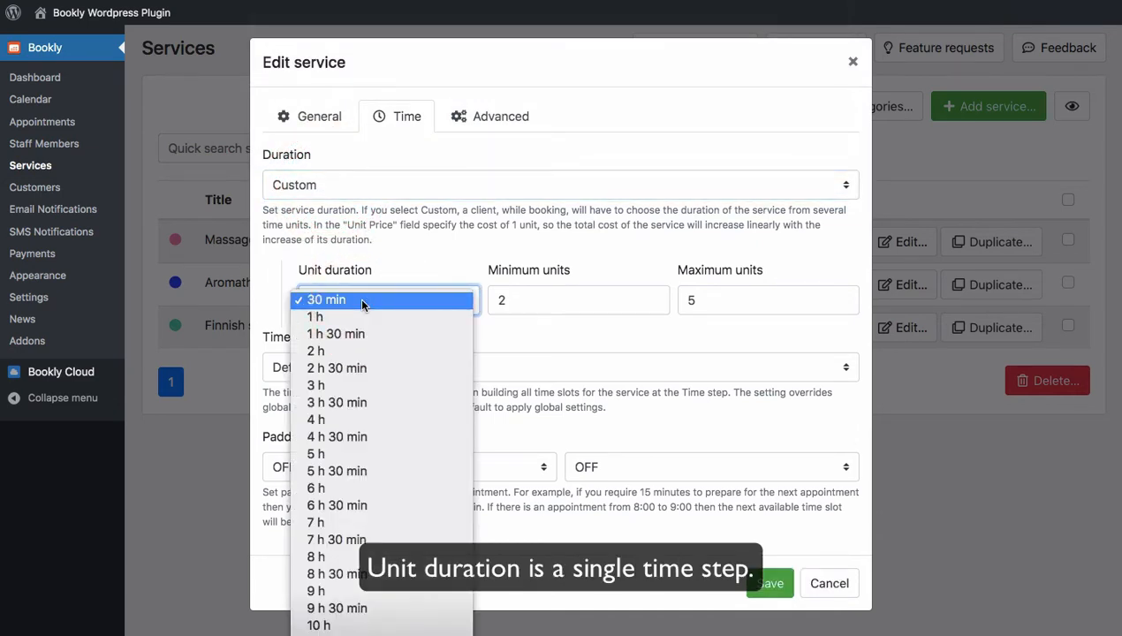
{"action": "left_click", "coordinate": [29, 296]}
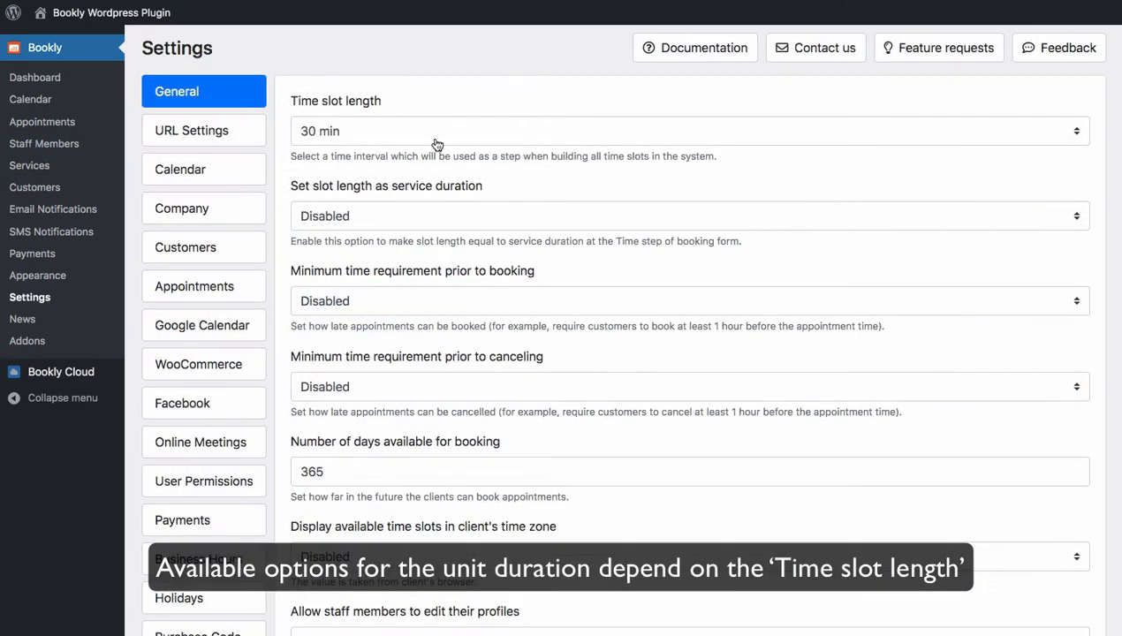
Step: Keep the general time slot length at 30 min
{"action": "left_click", "coordinate": [689, 131]}
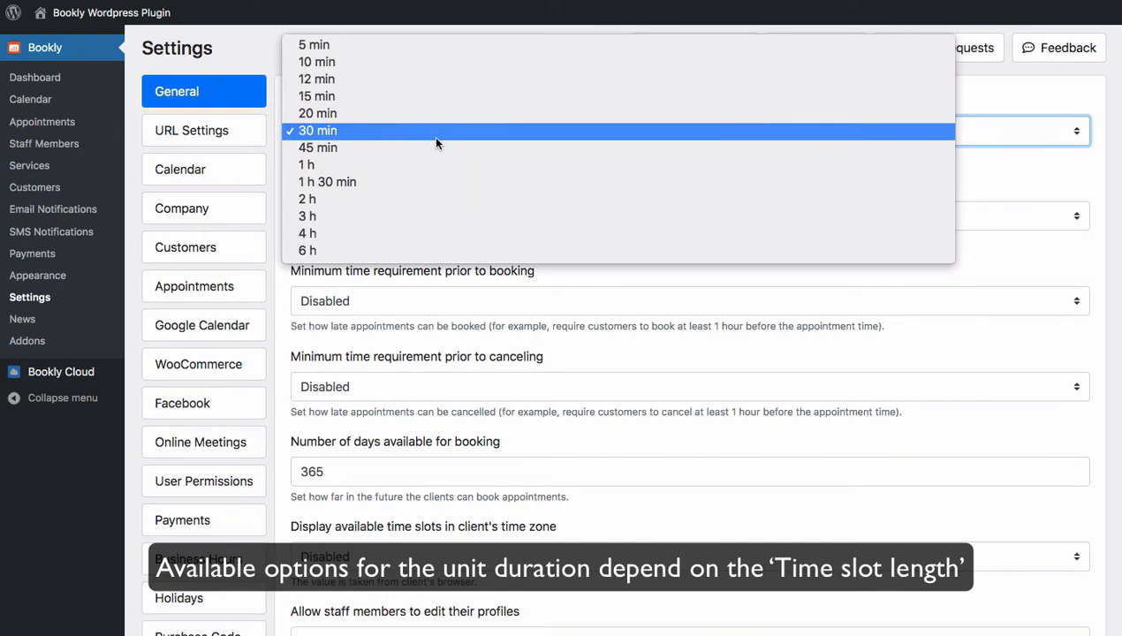
{"action": "left_click", "coordinate": [318, 131]}
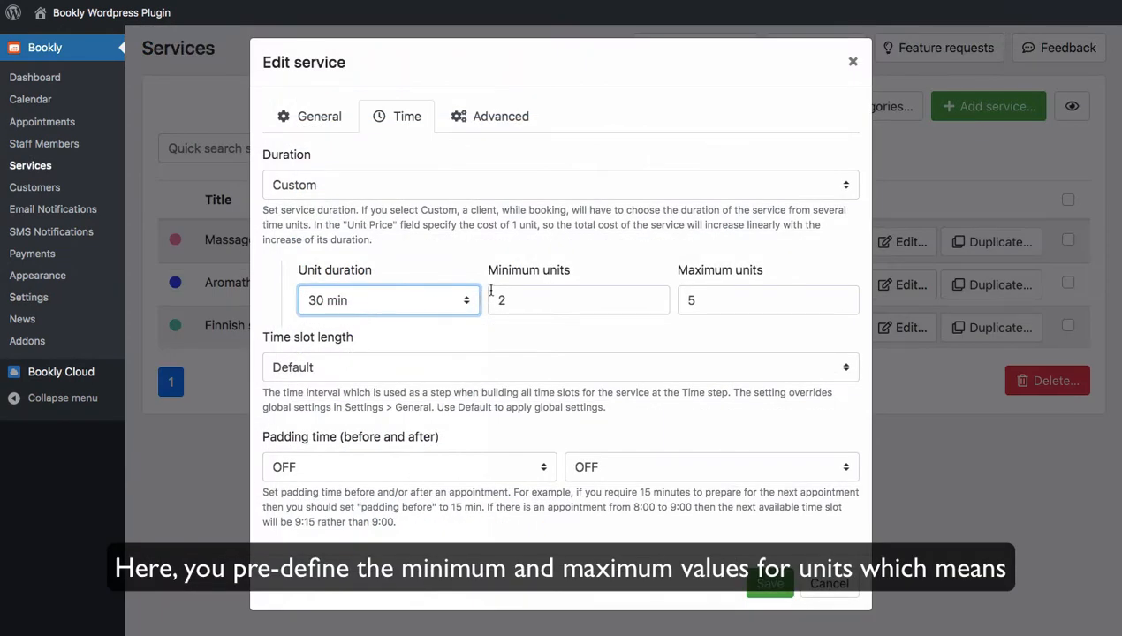
Step: Set Massage minimum units to 2 and maximum to 5, then check its 50.00 unit price
{"action": "left_click", "coordinate": [767, 300]}
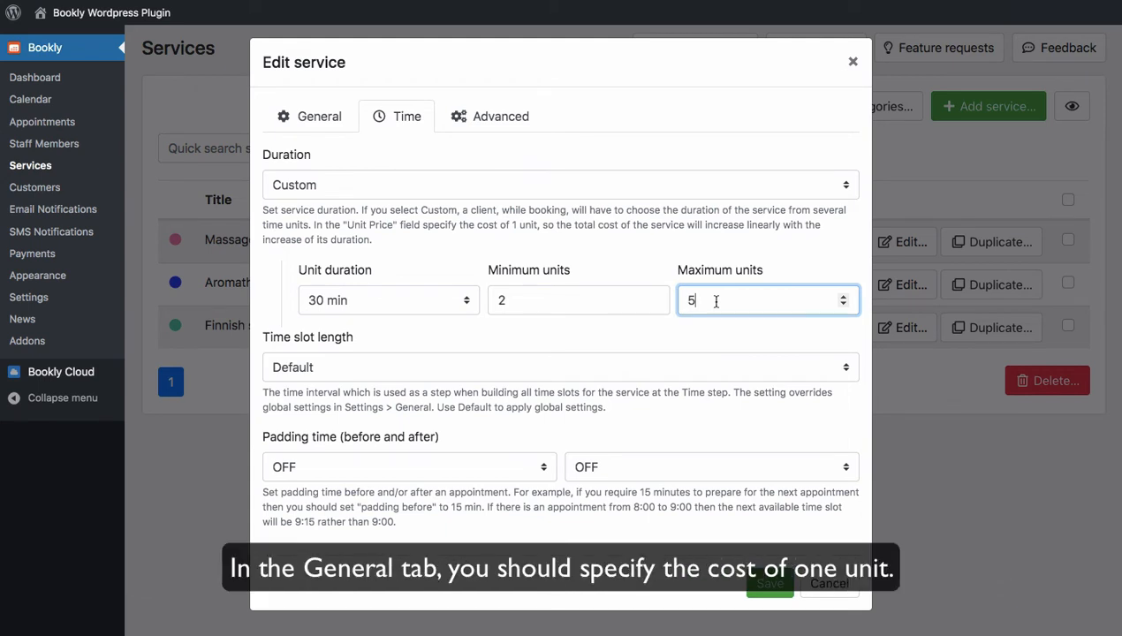
{"action": "left_click", "coordinate": [318, 115]}
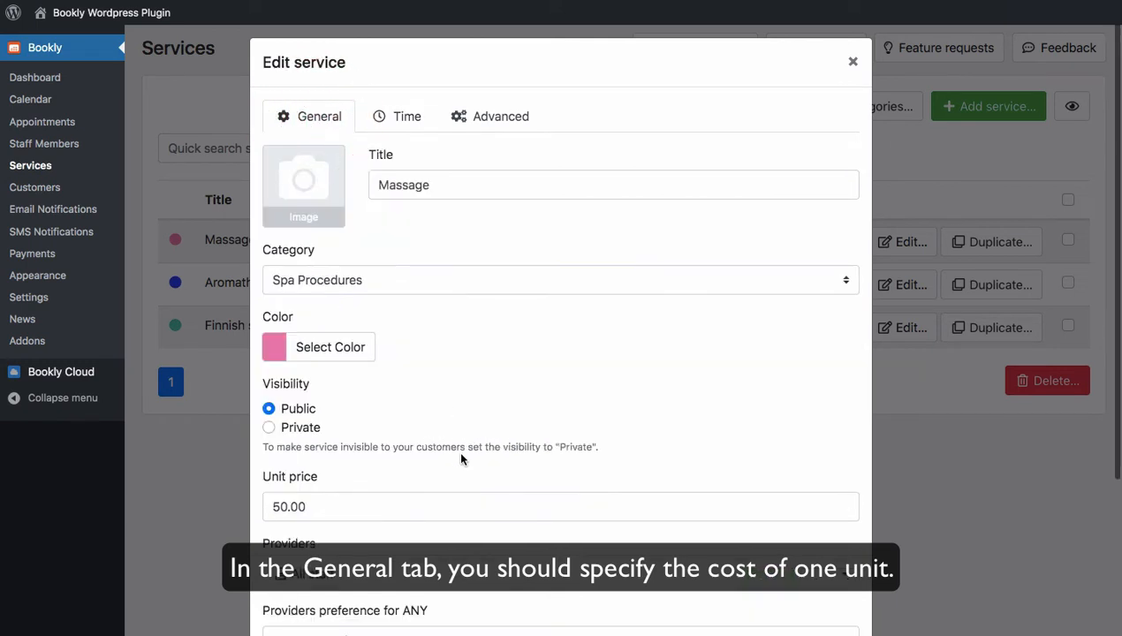
{"action": "scroll", "scroll_direction": "down", "scroll_amount": 3}
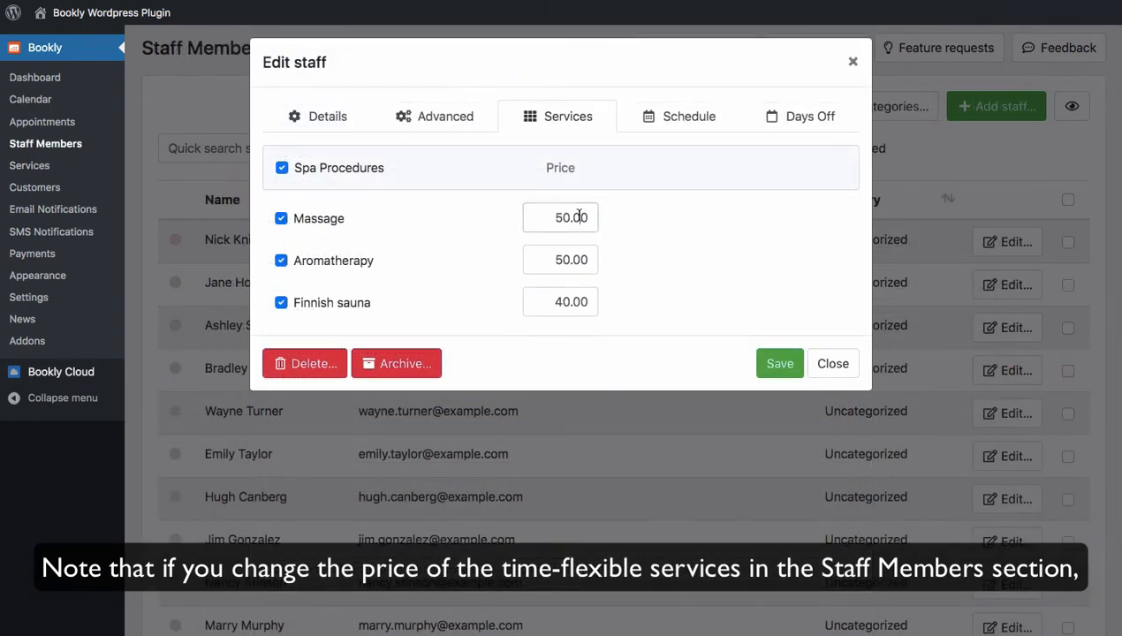
Step: Check the staff member's Massage price before opening the calendar
{"action": "left_click", "coordinate": [560, 217]}
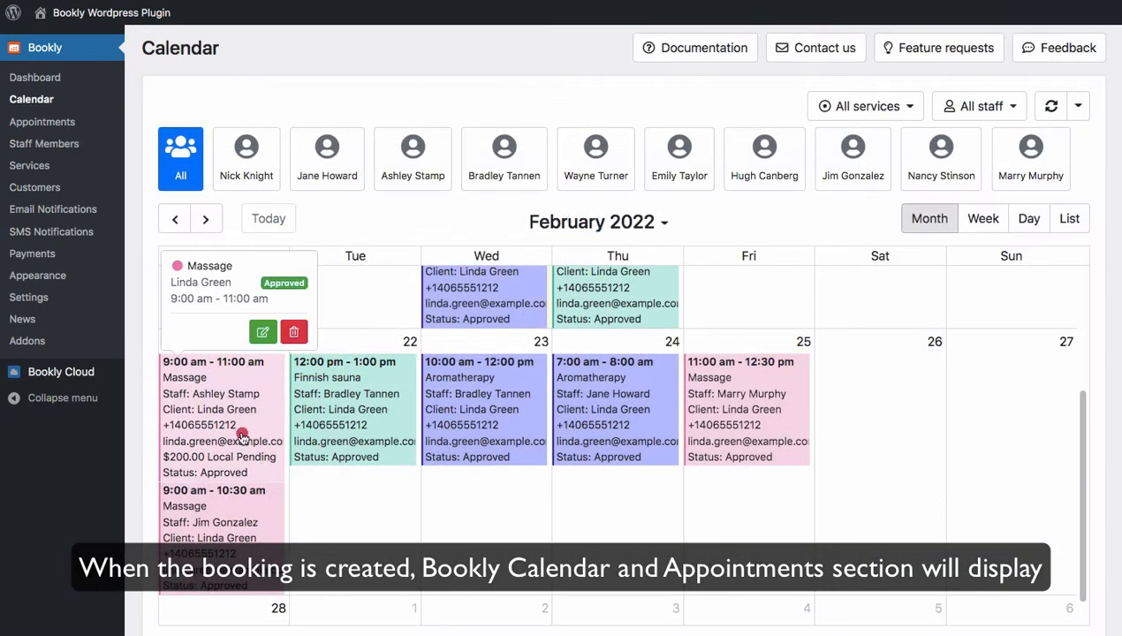
Step: Edit the February 21 Massage appointment, keeping it ending at 11:00 am (4 units)
{"action": "left_click", "coordinate": [262, 333]}
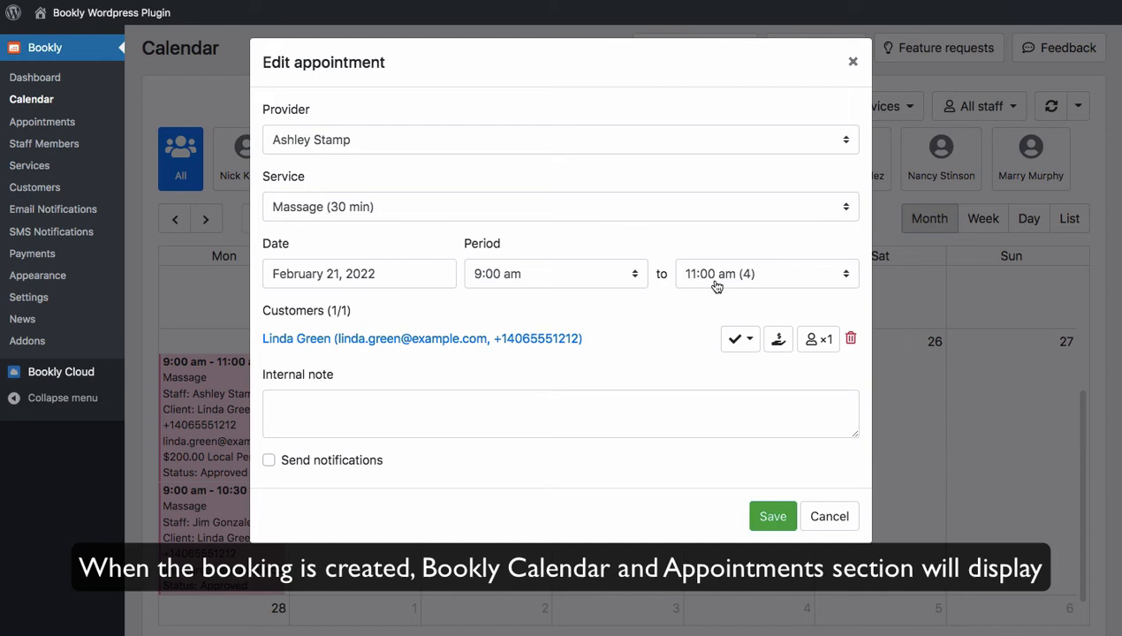
{"action": "left_click", "coordinate": [765, 273]}
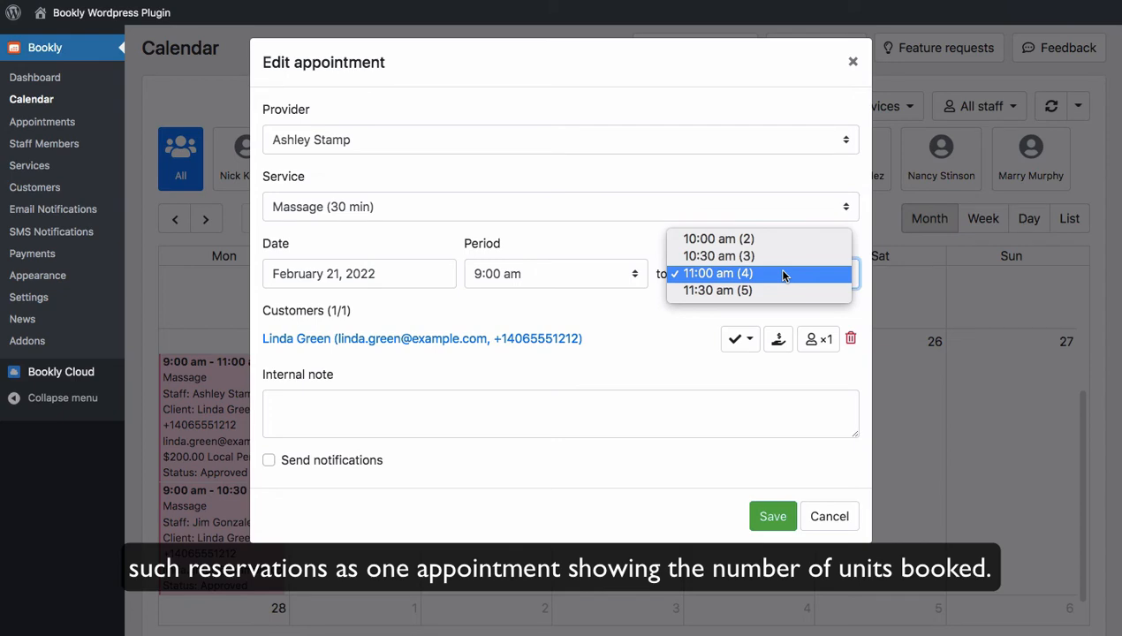
{"action": "left_click", "coordinate": [719, 273]}
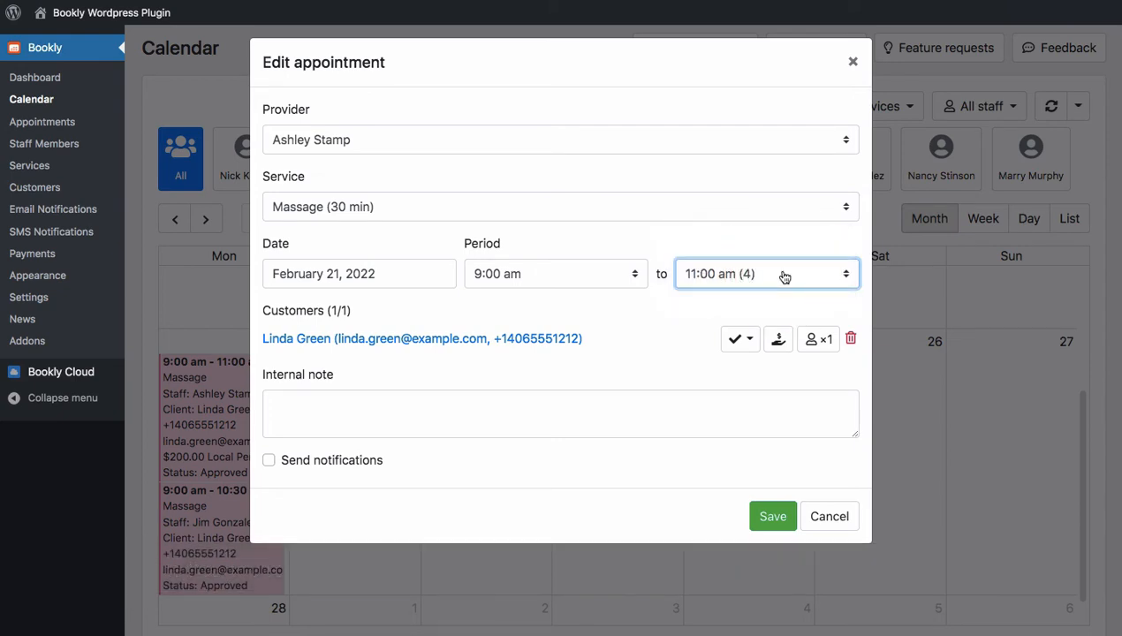